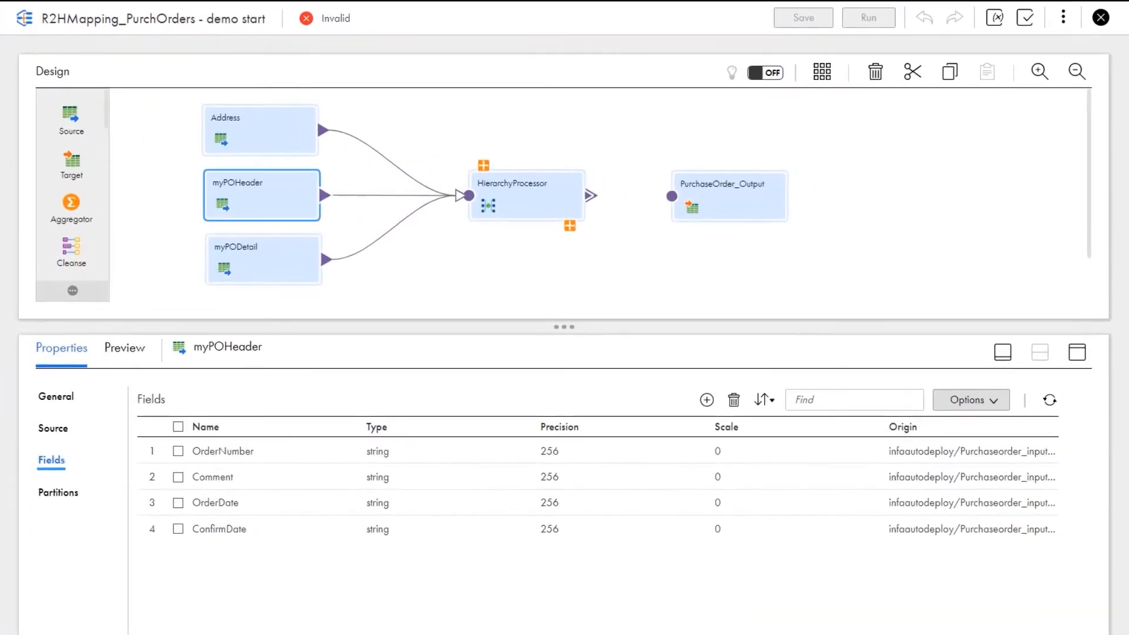
Add an 'Item' output field of type item_struct array under PurchaseOrder
left_click(260, 130)
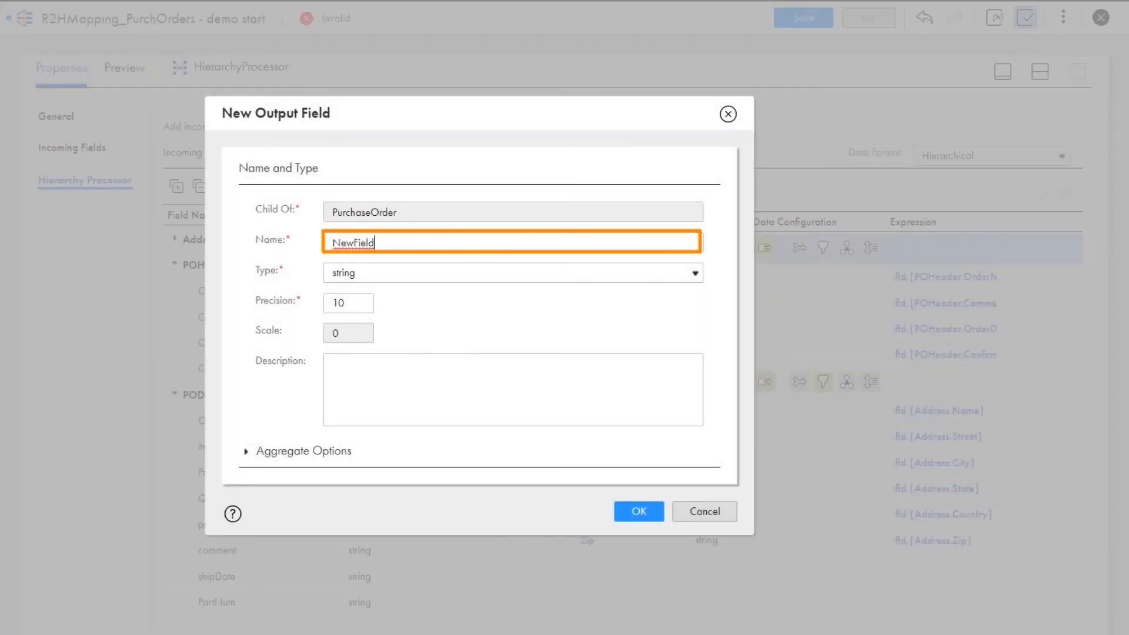
type("Item")
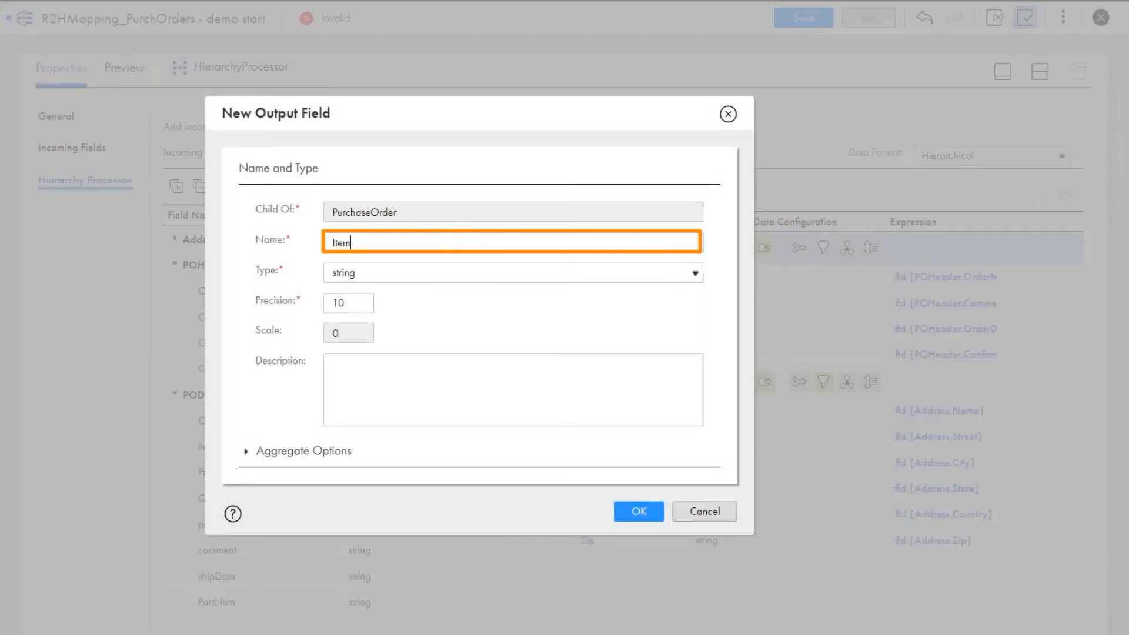
left_click(638, 512)
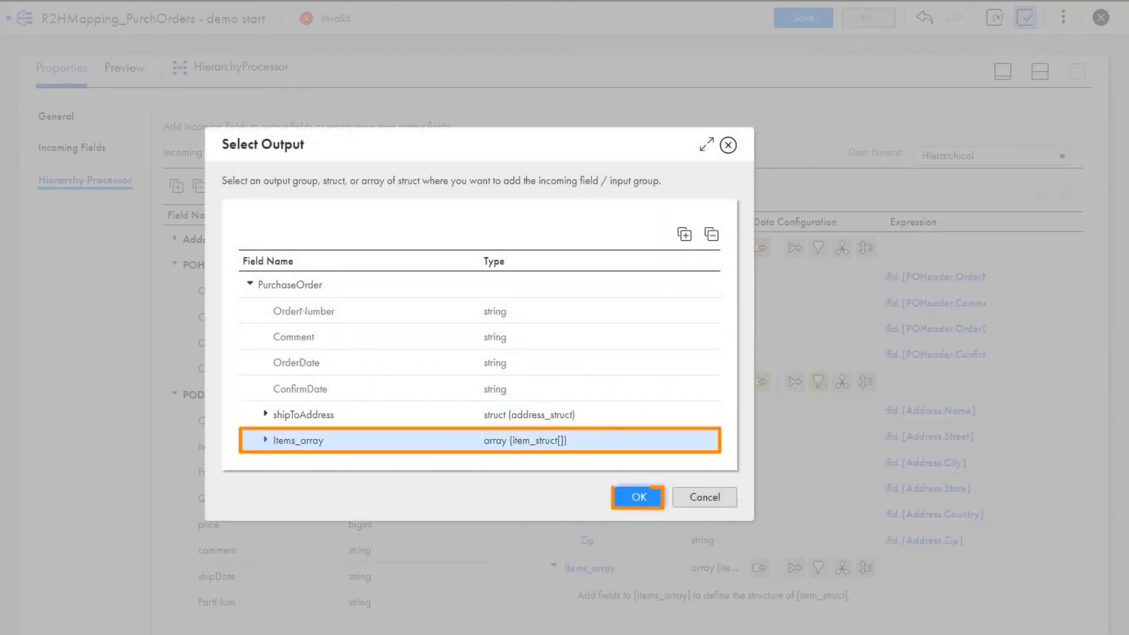
Confirm Items_array as the output target for the PODetail fields
left_click(638, 497)
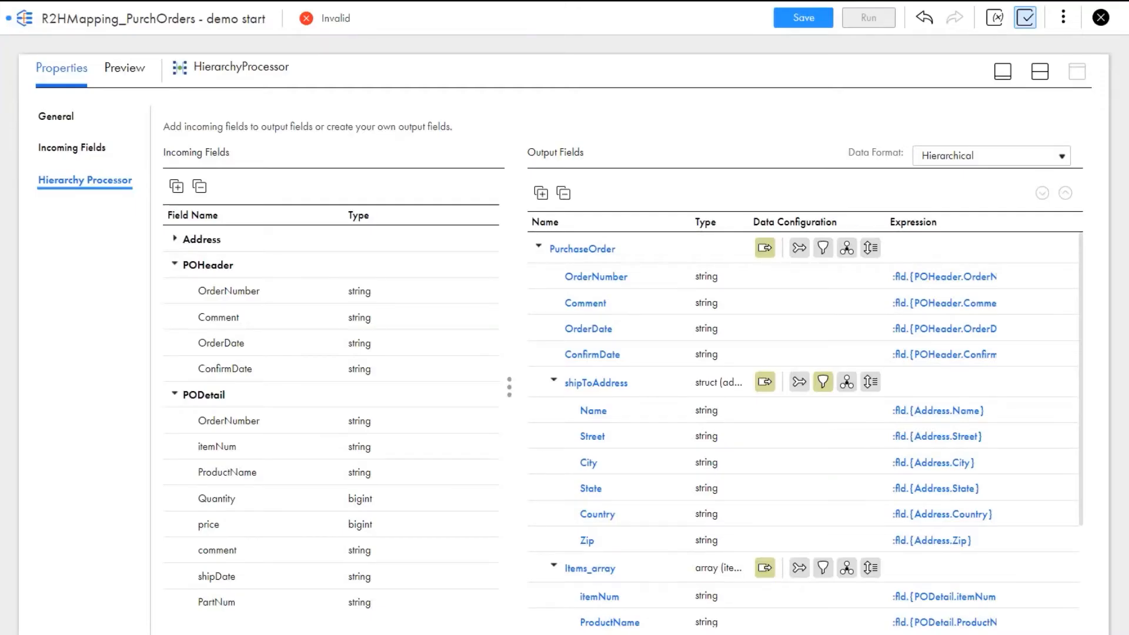